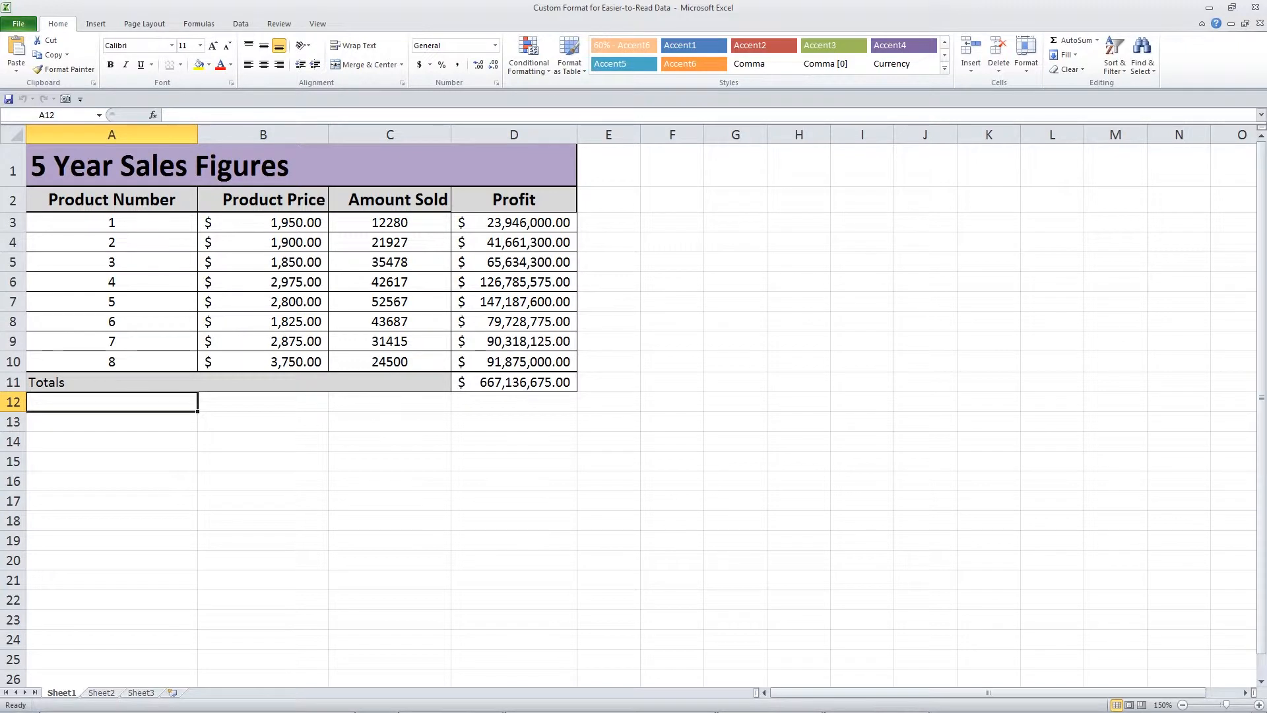
mouse_move(603, 266)
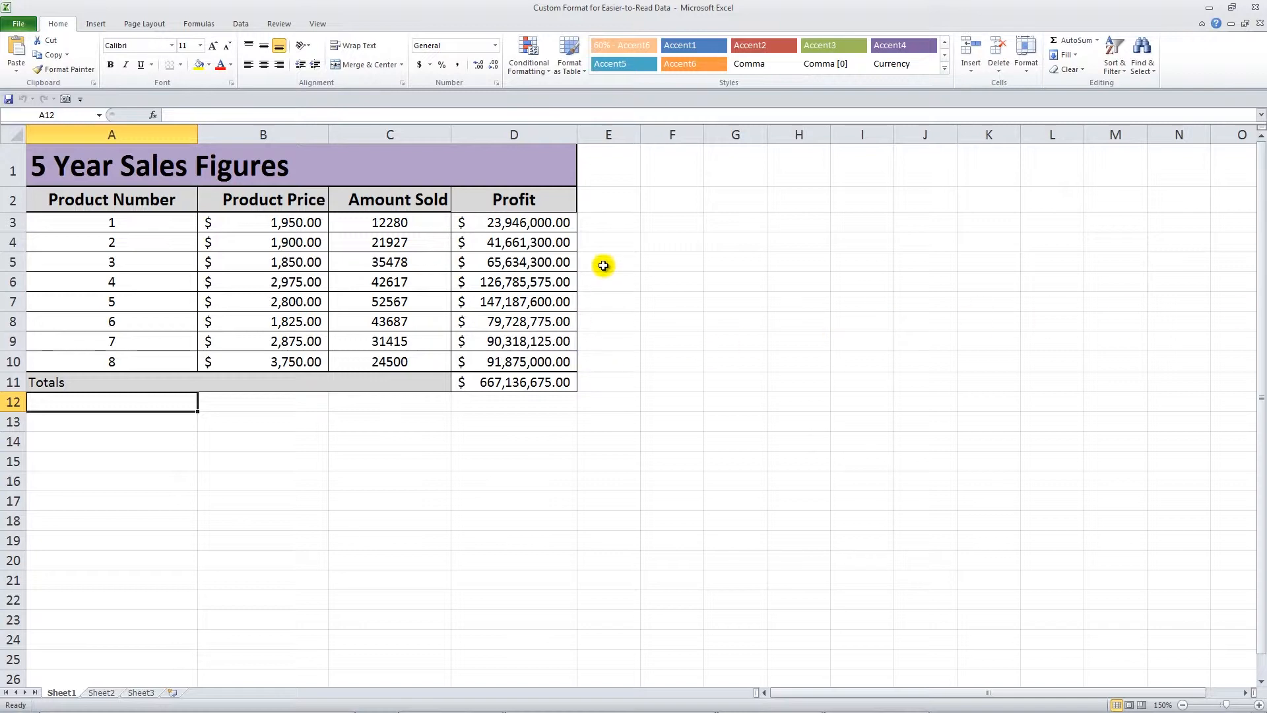
Select the Profit values D3:D11 and reach their Format Cells number settings
left_click(514, 383)
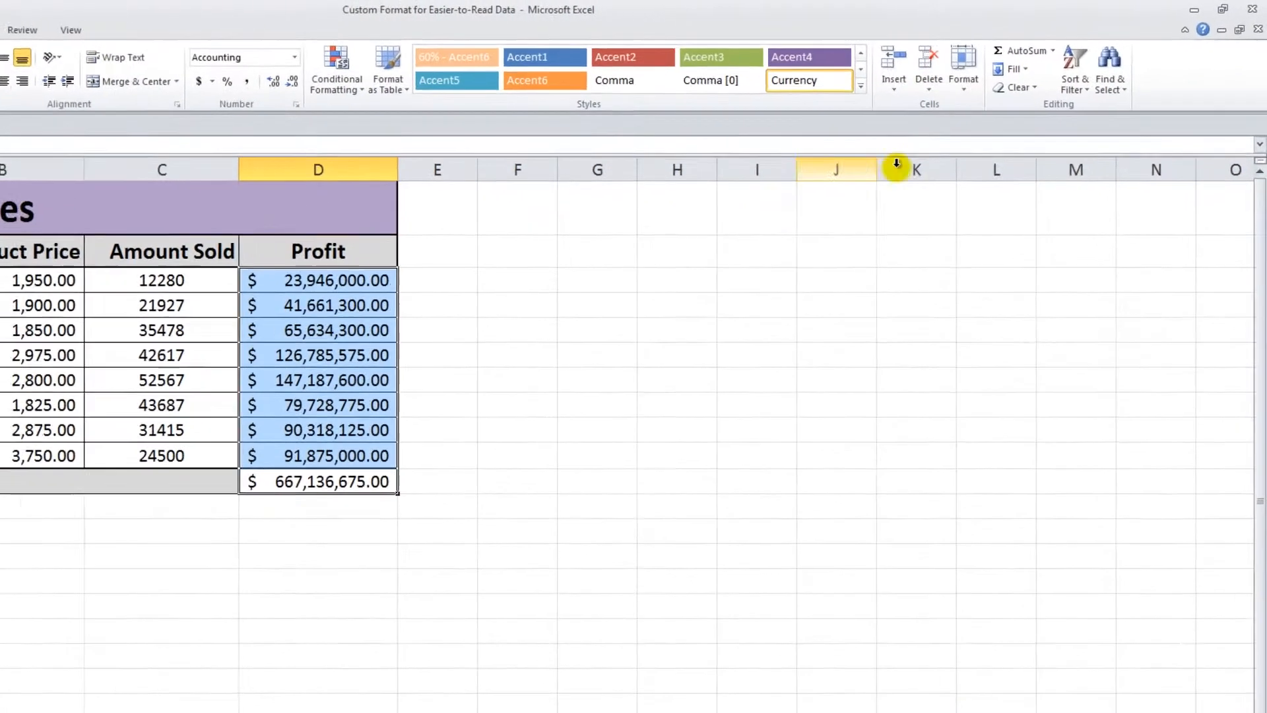
left_click(962, 68)
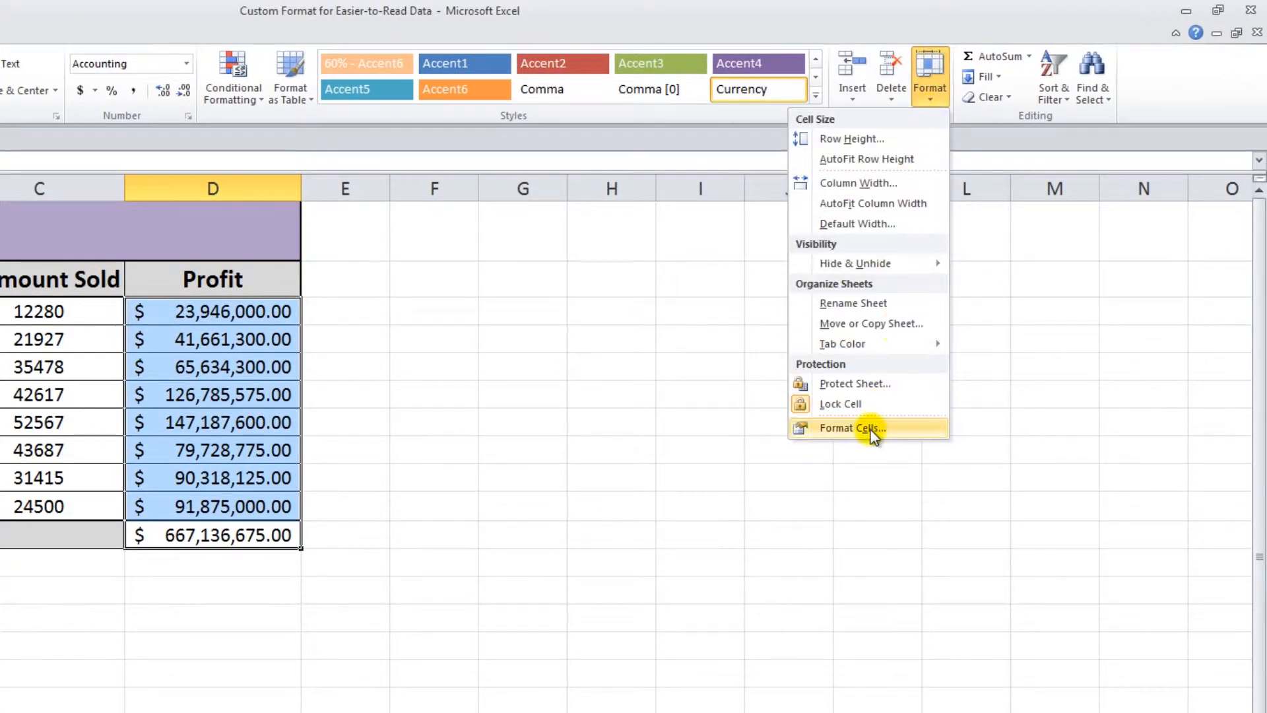
left_click(851, 427)
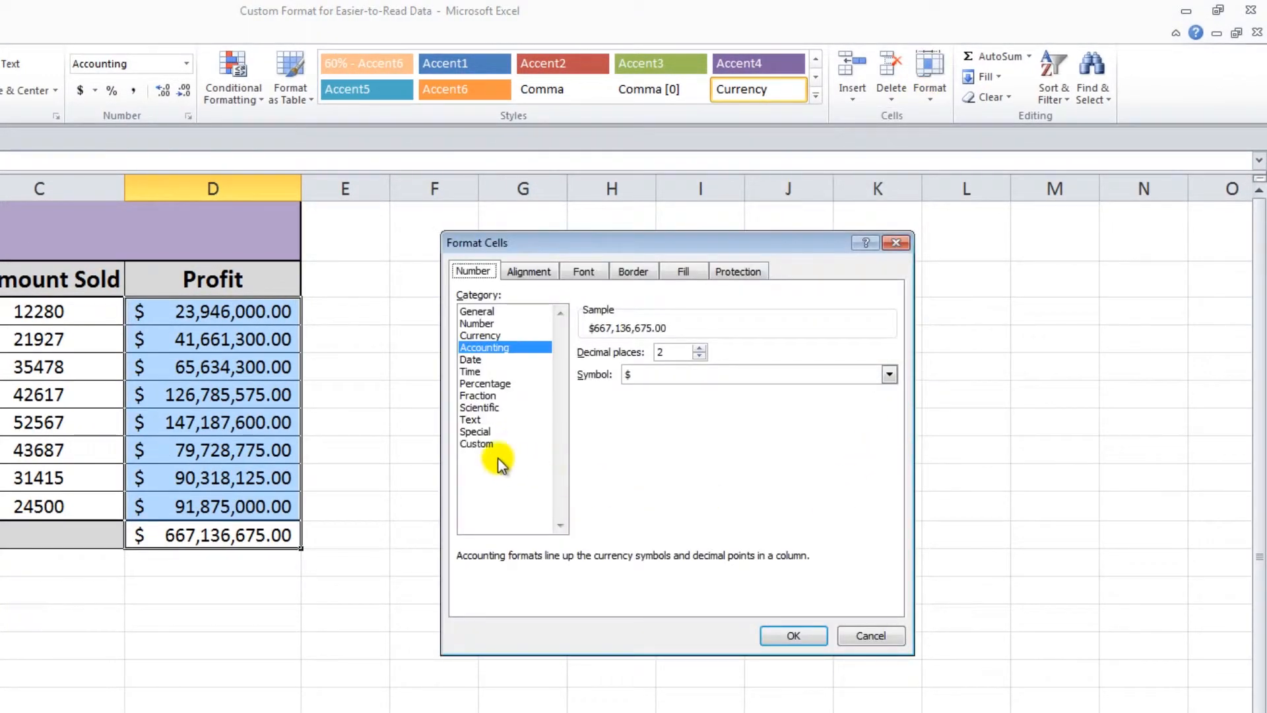
Apply the custom format $###.#,, "M" so Profit reads like $23.9 M and $667.1 M
left_click(477, 444)
type("$")
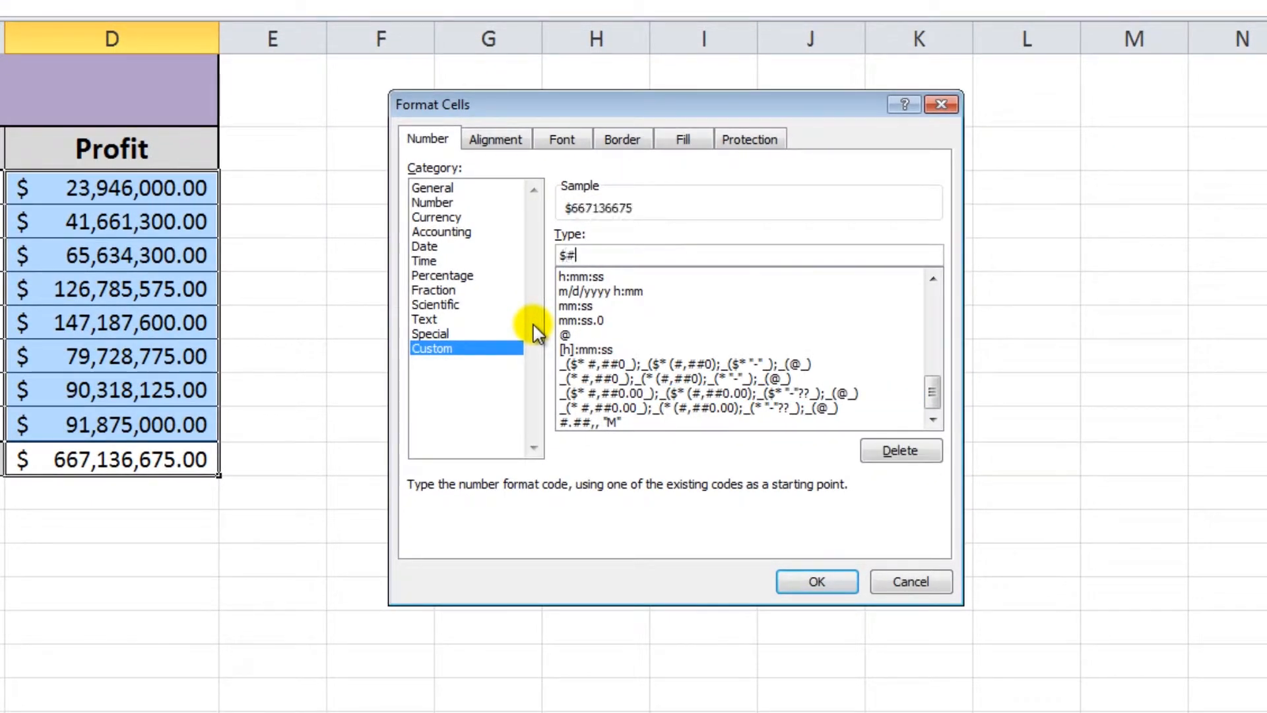
type("##.#")
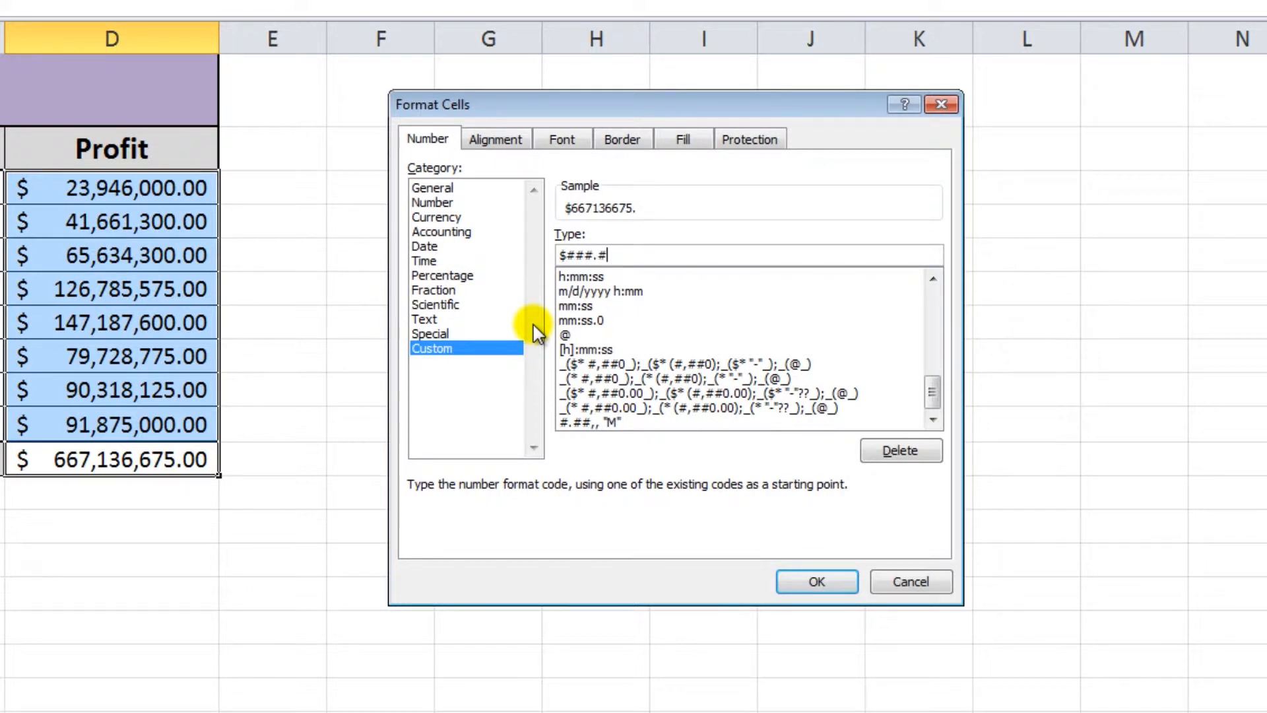
type(",,")
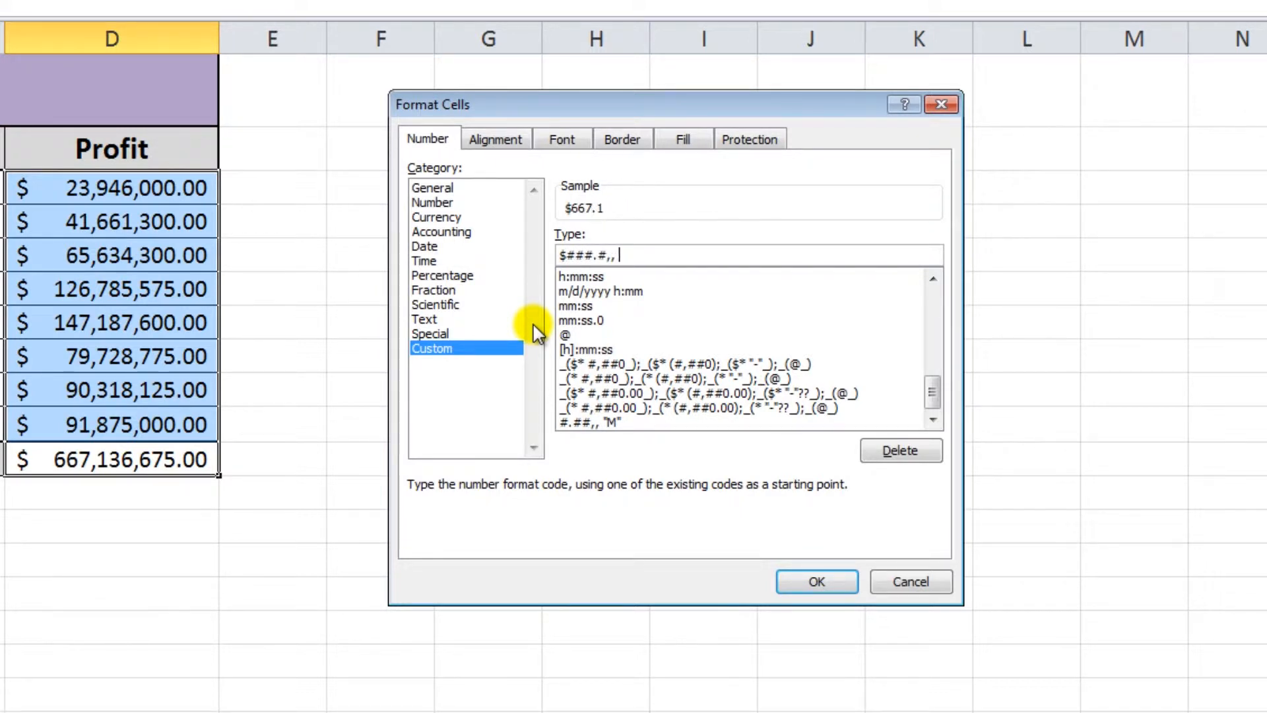
type("\"M")
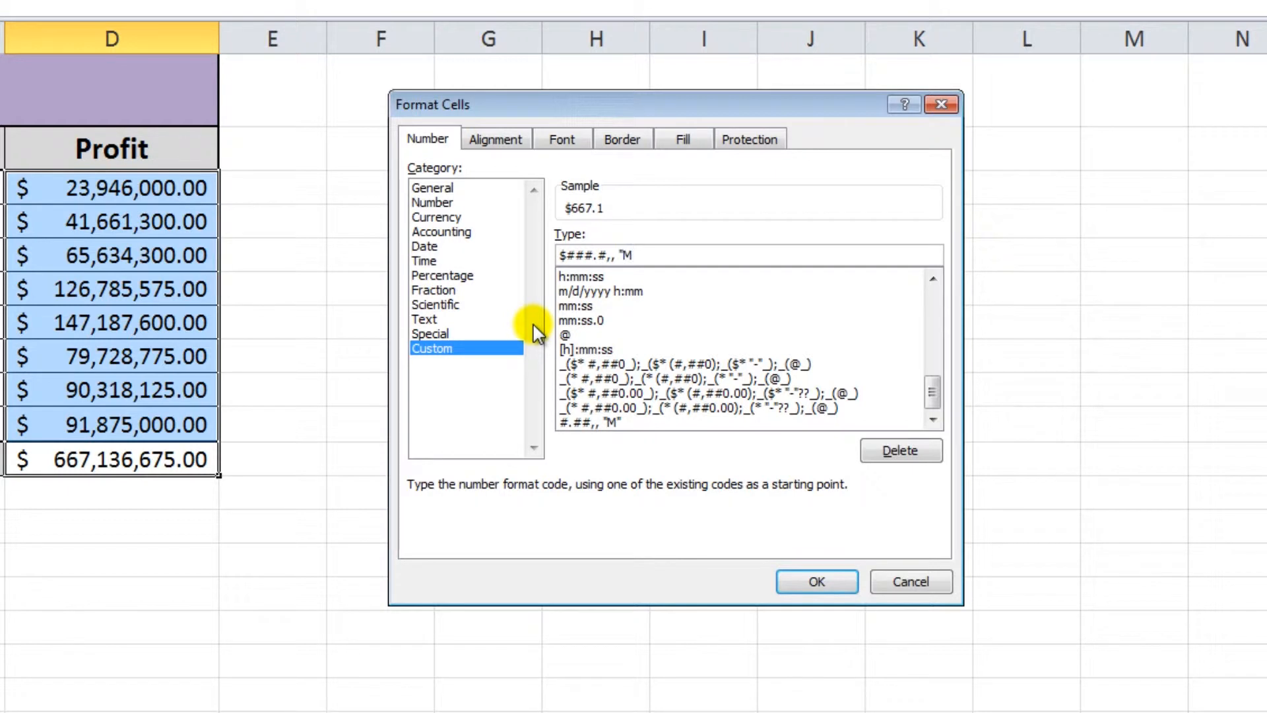
type("\"")
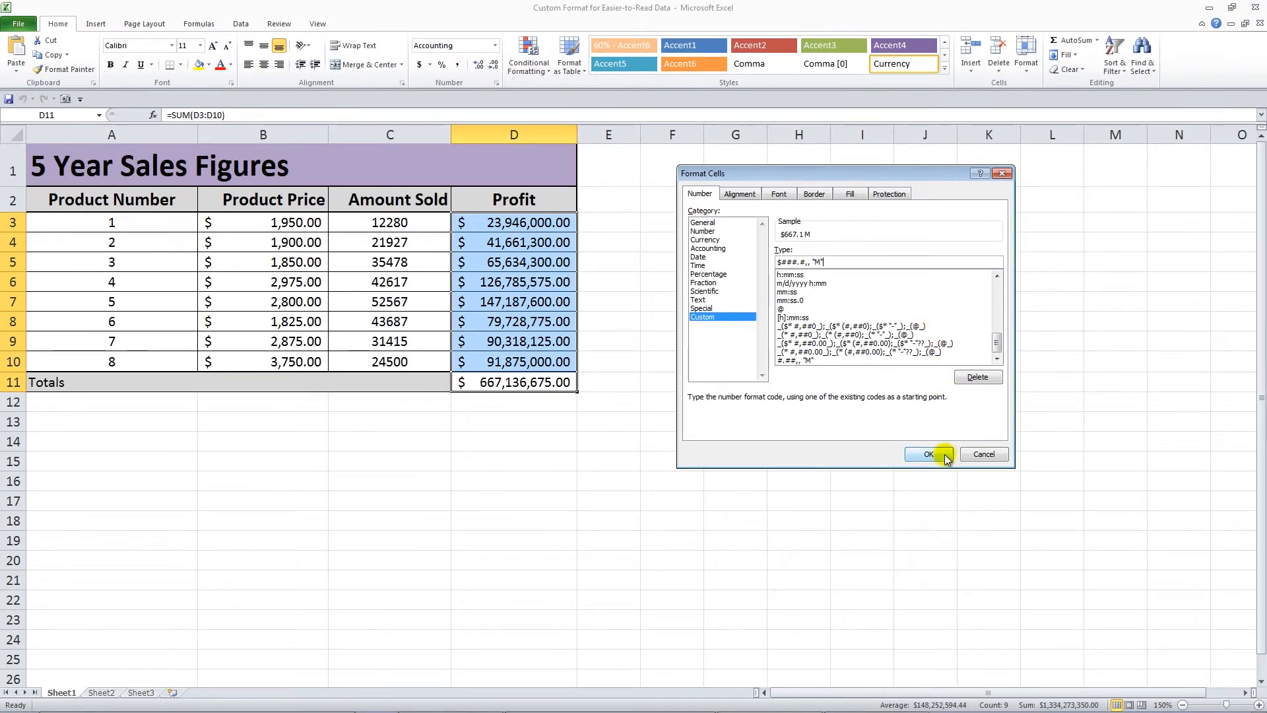
left_click(928, 453)
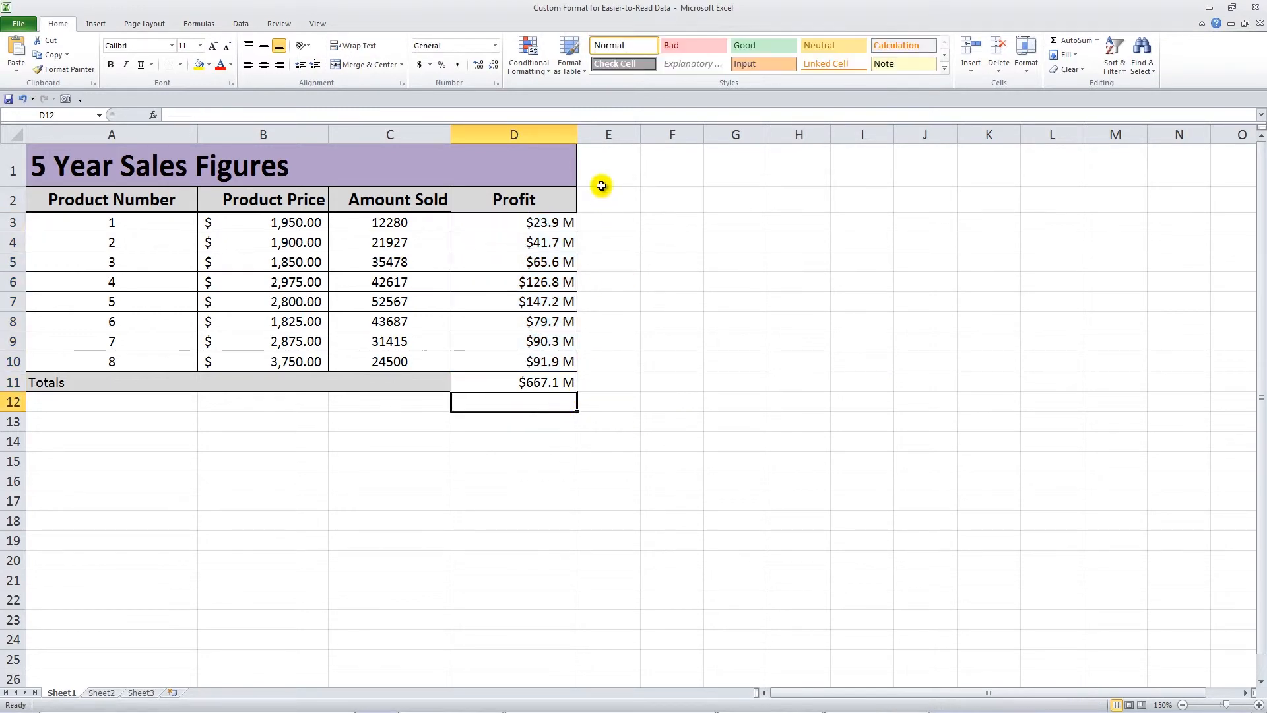